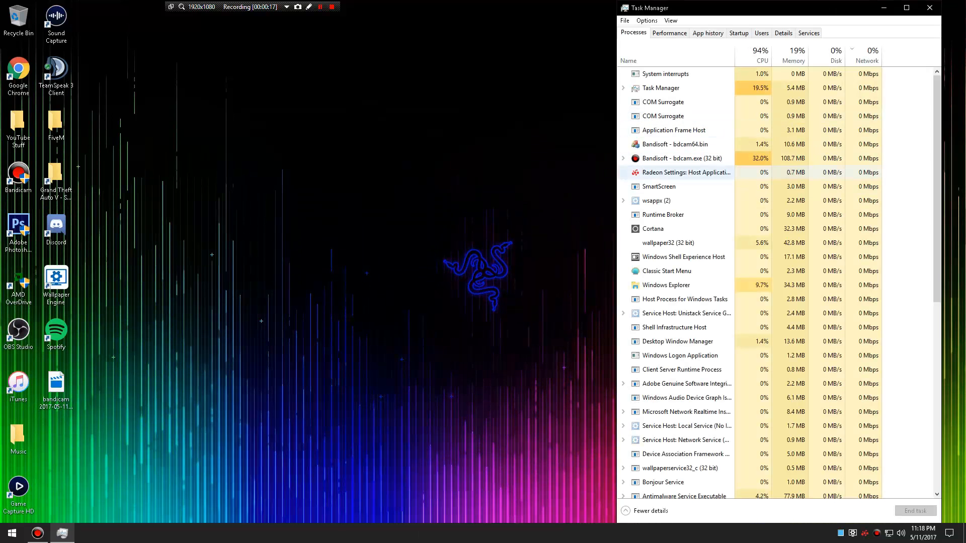
Close Task Manager so the desktop shows with no windows open.
{"action": "left_click", "coordinate": [760, 55]}
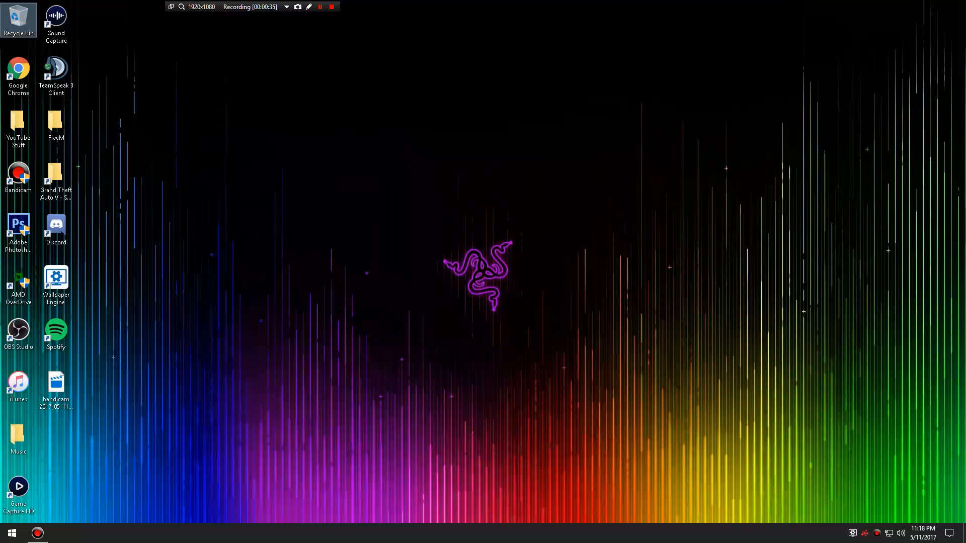
Launch OBS Studio from its desktop shortcut, showing the Video Capture Device preview.
{"action": "left_click", "coordinate": [18, 333]}
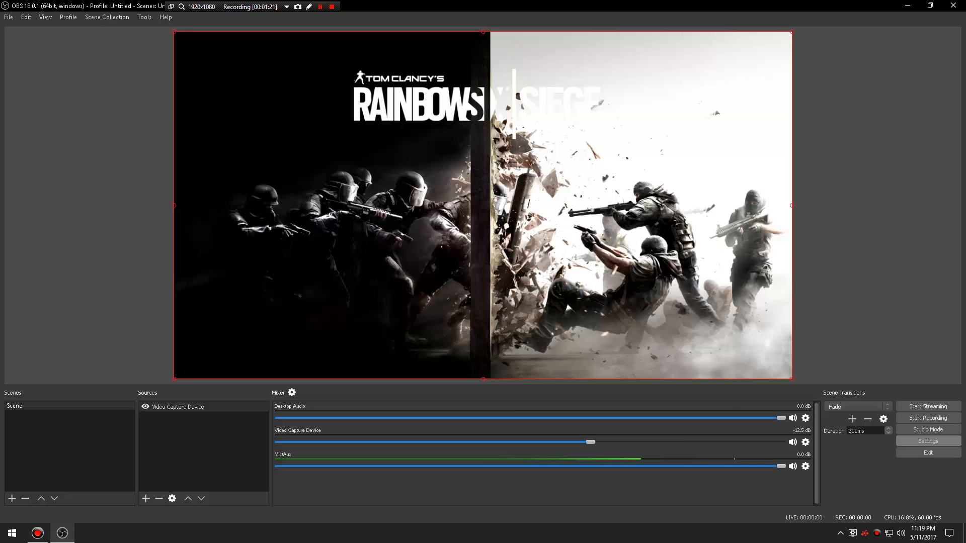
Check Settings shows 1280x720 at 60 FPS video and Twitch streaming via a US West server.
{"action": "left_click", "coordinate": [927, 441]}
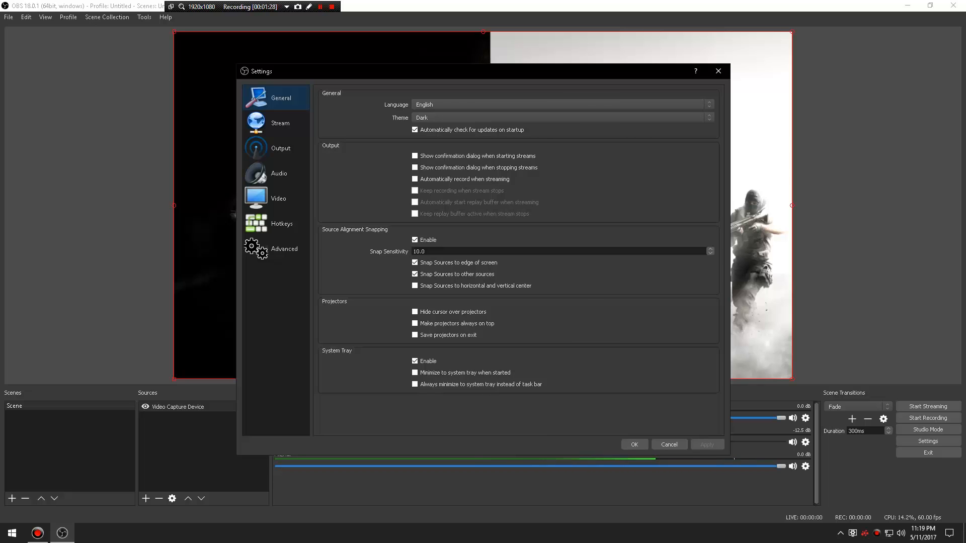
{"action": "left_click", "coordinate": [279, 173]}
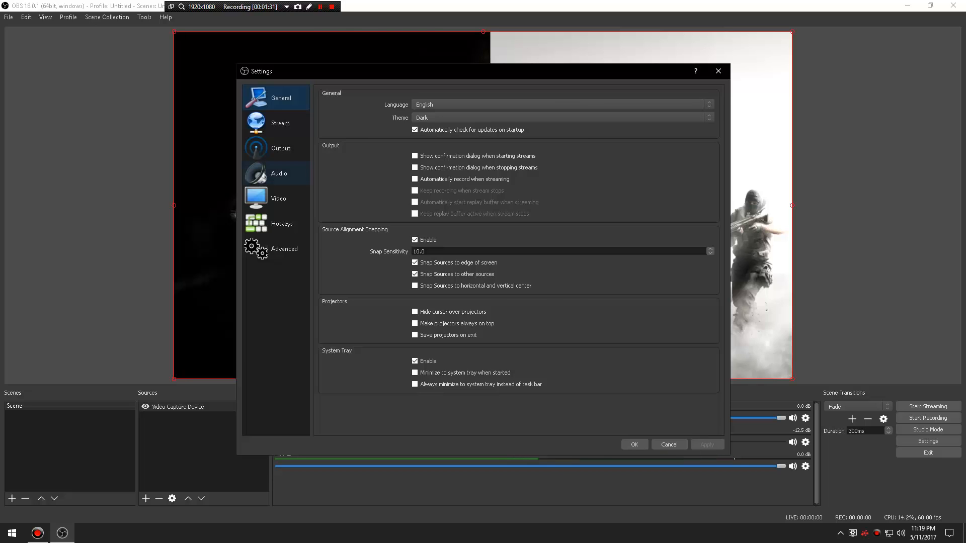
{"action": "left_click", "coordinate": [277, 198]}
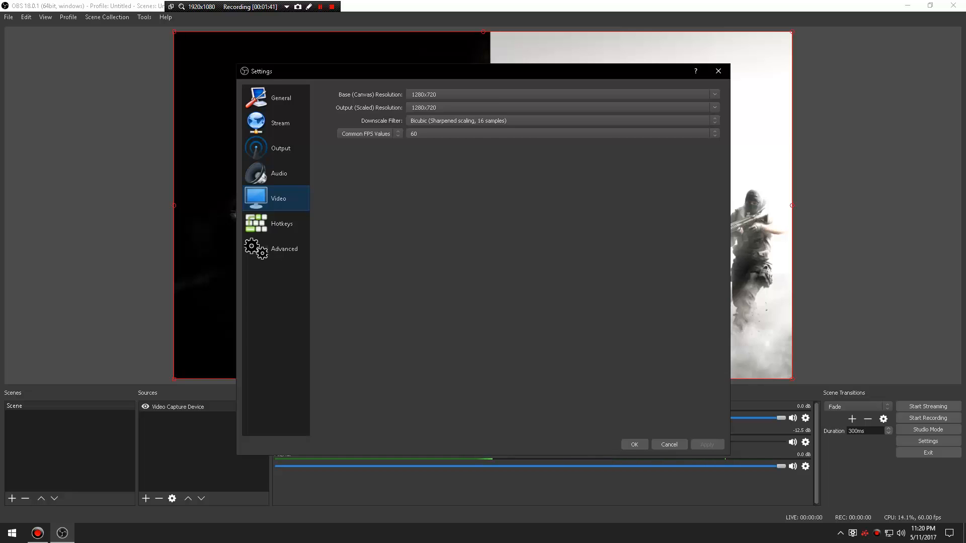
{"action": "left_click", "coordinate": [279, 123]}
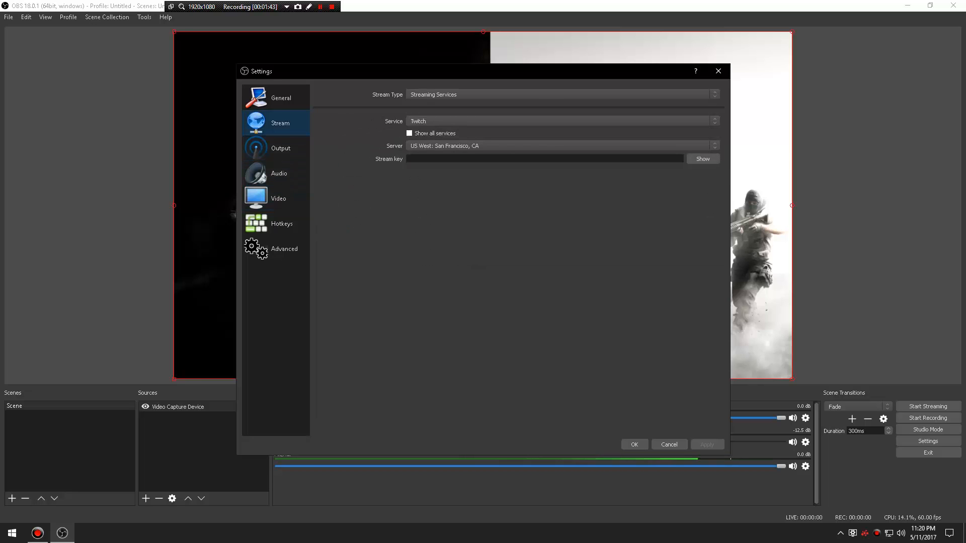
Set streaming output to x264 CBR at 9000 bitrate with the veryslow CPU preset.
{"action": "left_click", "coordinate": [280, 148]}
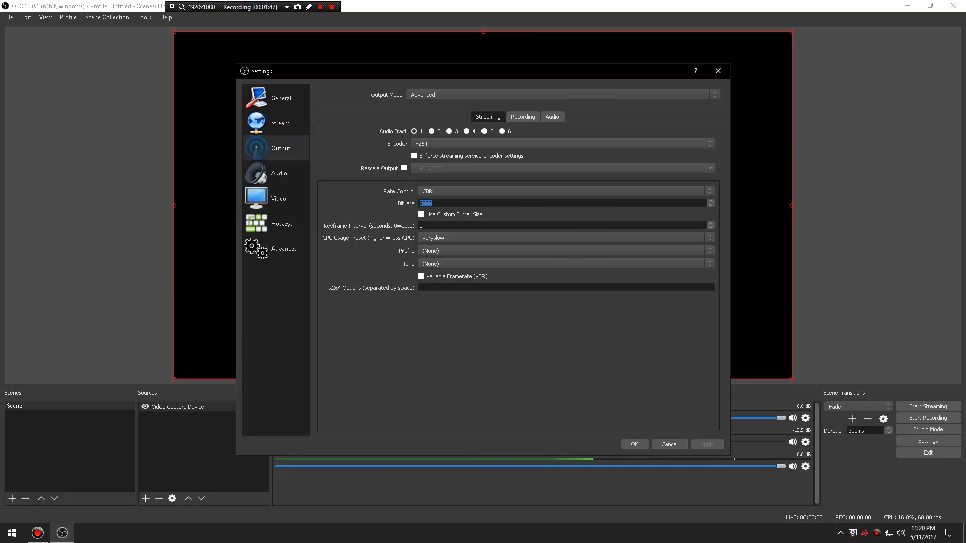
{"action": "type", "text": "9000"}
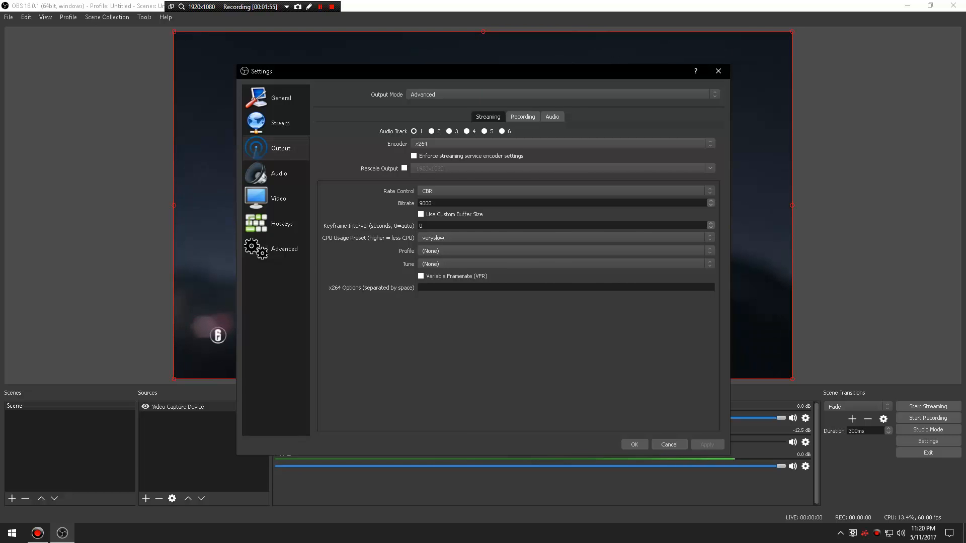
Keep recording output as MP4 to Desktop with AMD H264, High profile, CQP 18.
{"action": "left_click", "coordinate": [521, 117]}
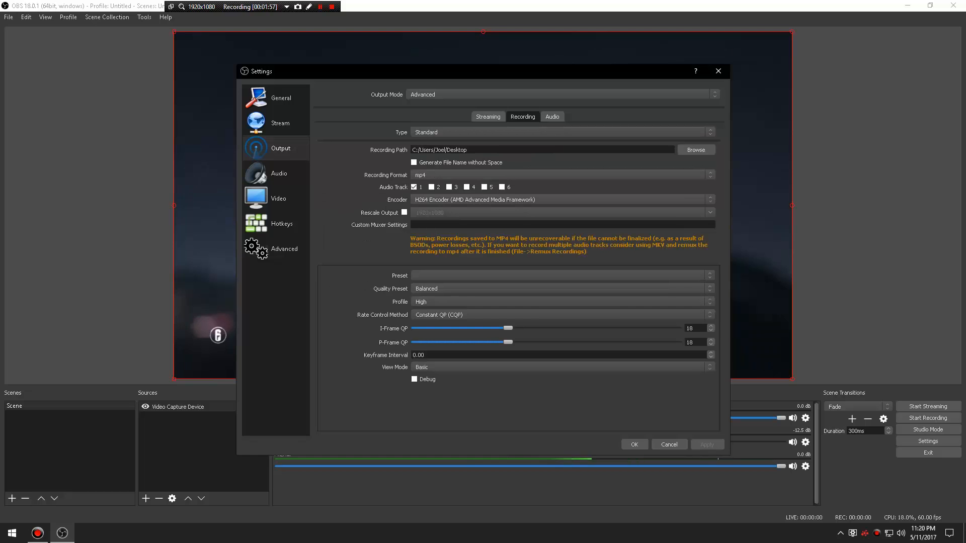
{"action": "left_click", "coordinate": [559, 276]}
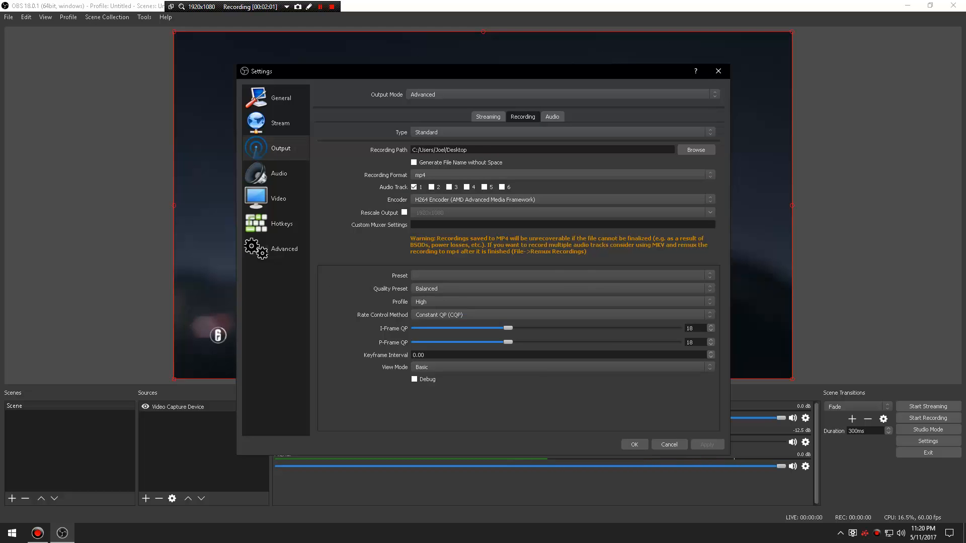
{"action": "left_click", "coordinate": [560, 301]}
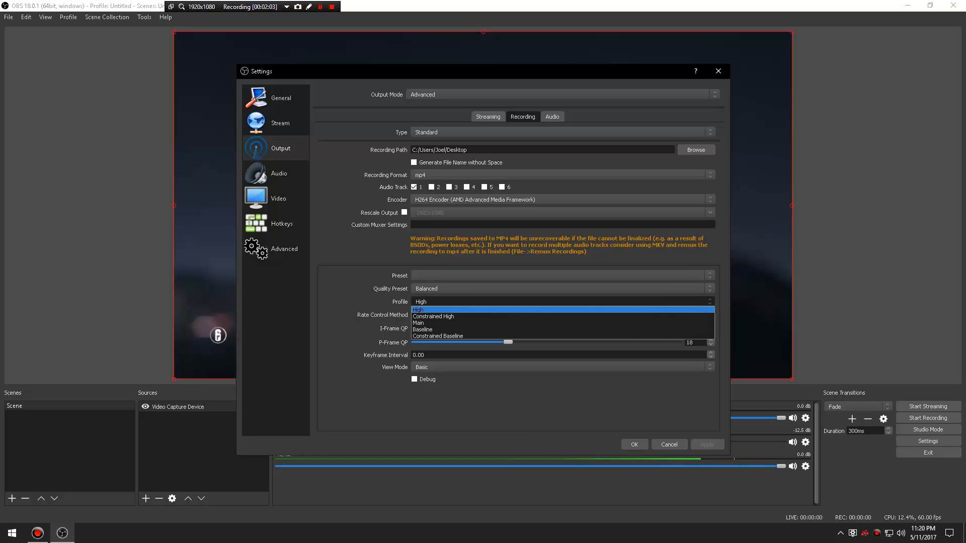
{"action": "left_click", "coordinate": [421, 309]}
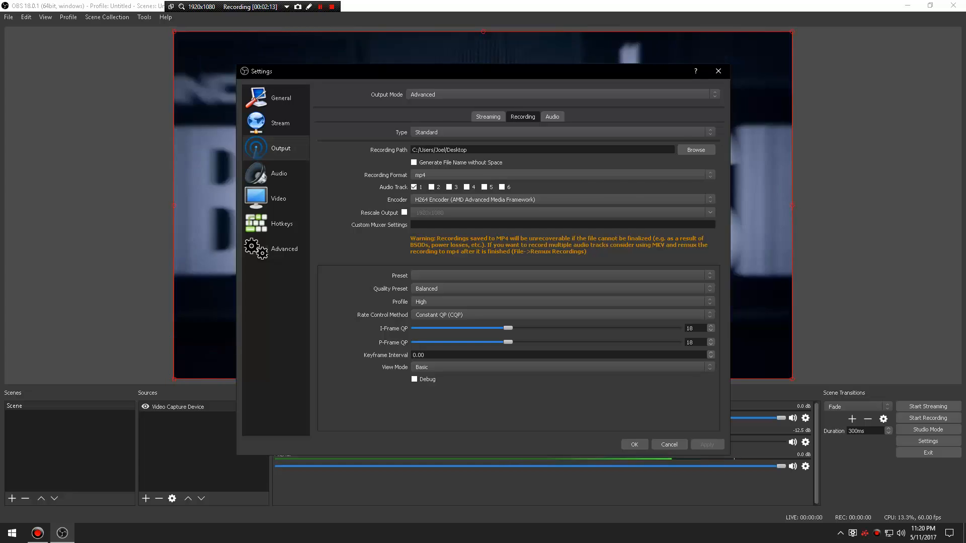
Confirm the Blue Snowball mic on the Audio page, review hotkeys and video, and save settings.
{"action": "left_click", "coordinate": [487, 116]}
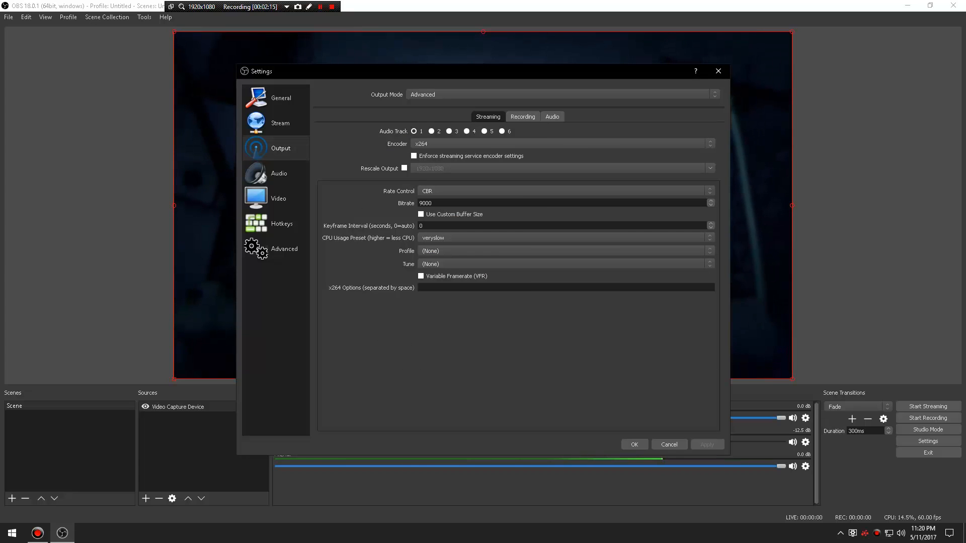
{"action": "left_click", "coordinate": [279, 173]}
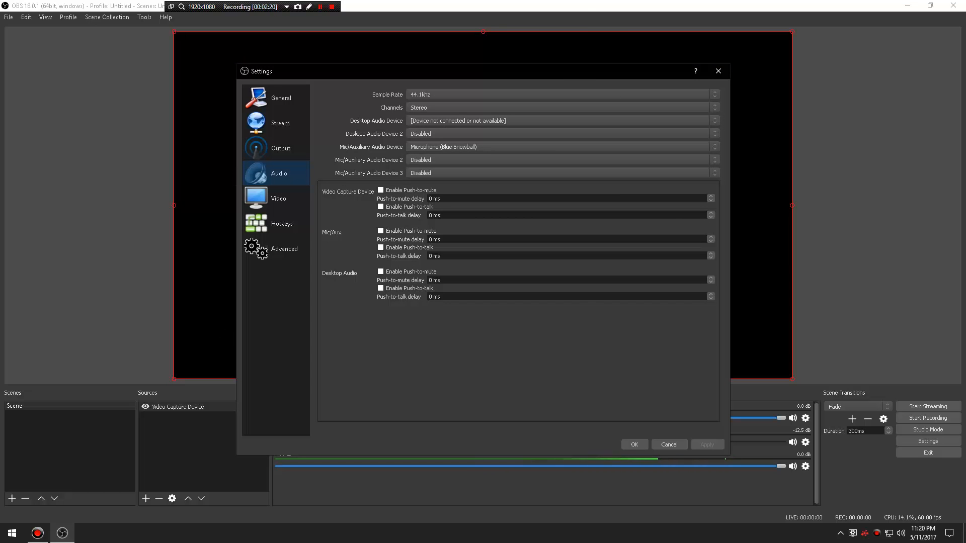
{"action": "left_click", "coordinate": [281, 224]}
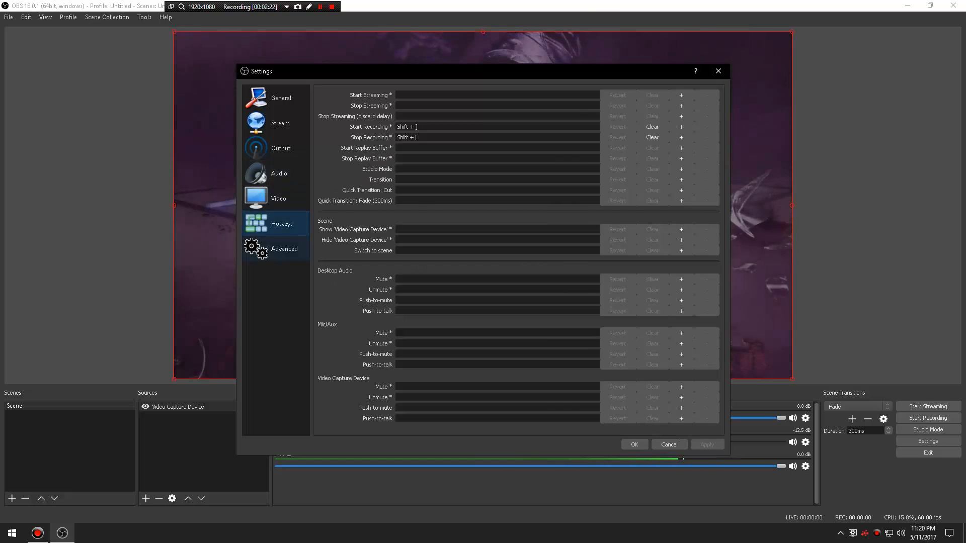
{"action": "left_click", "coordinate": [278, 198]}
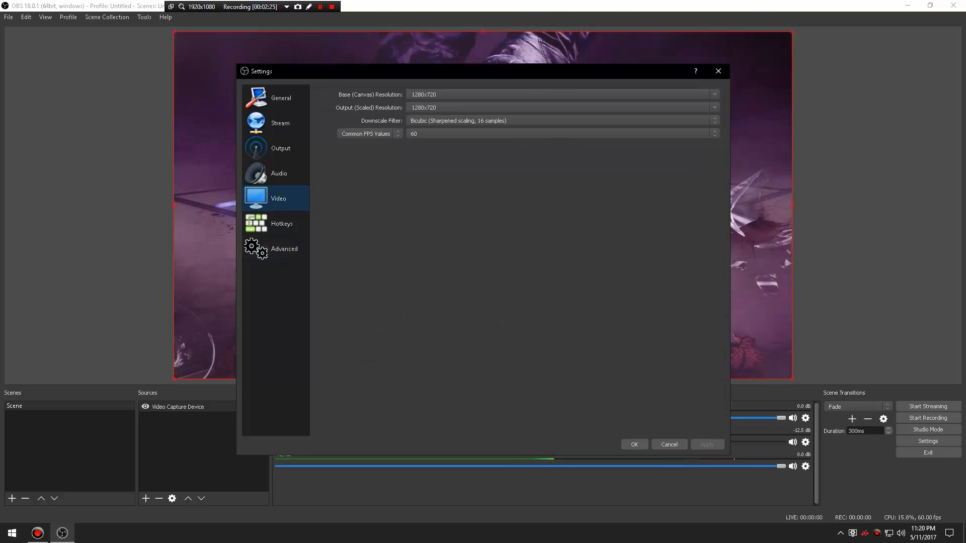
{"action": "left_click", "coordinate": [283, 249]}
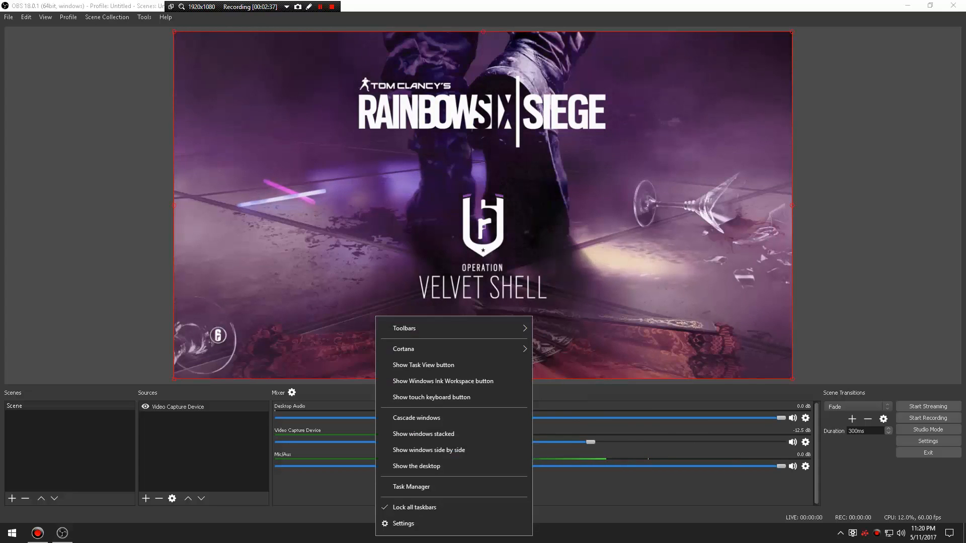
Bring up Task Manager over OBS to watch CPU and memory usage.
{"action": "left_click", "coordinate": [410, 487]}
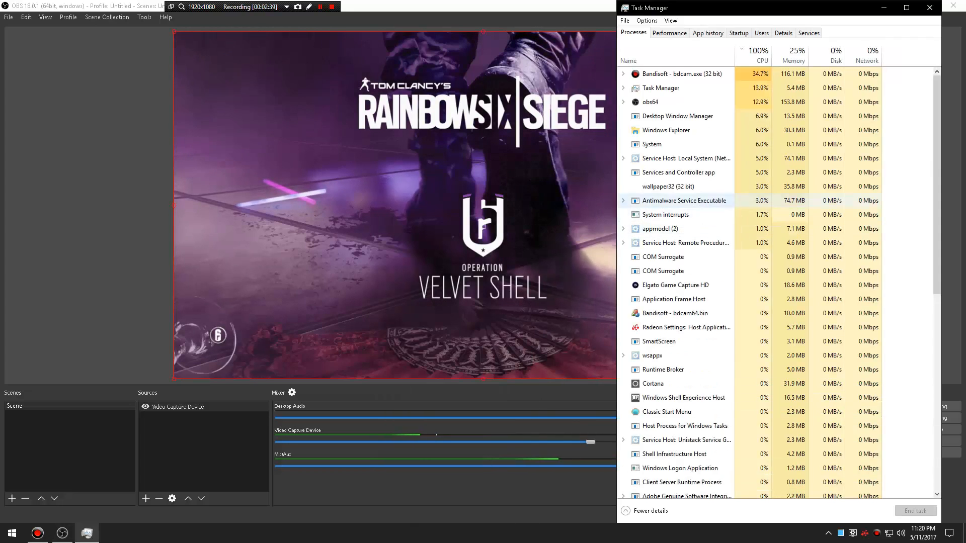